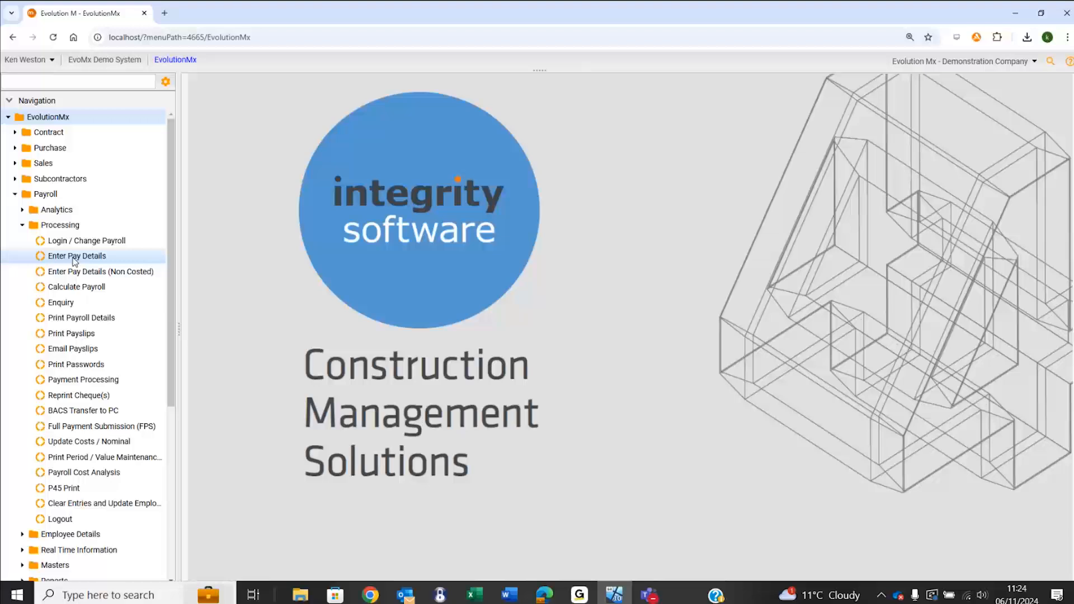
# - Open Enter Pay Details, start an import for period 01 2023, and dismiss the file picker
pyautogui.click(76, 256)
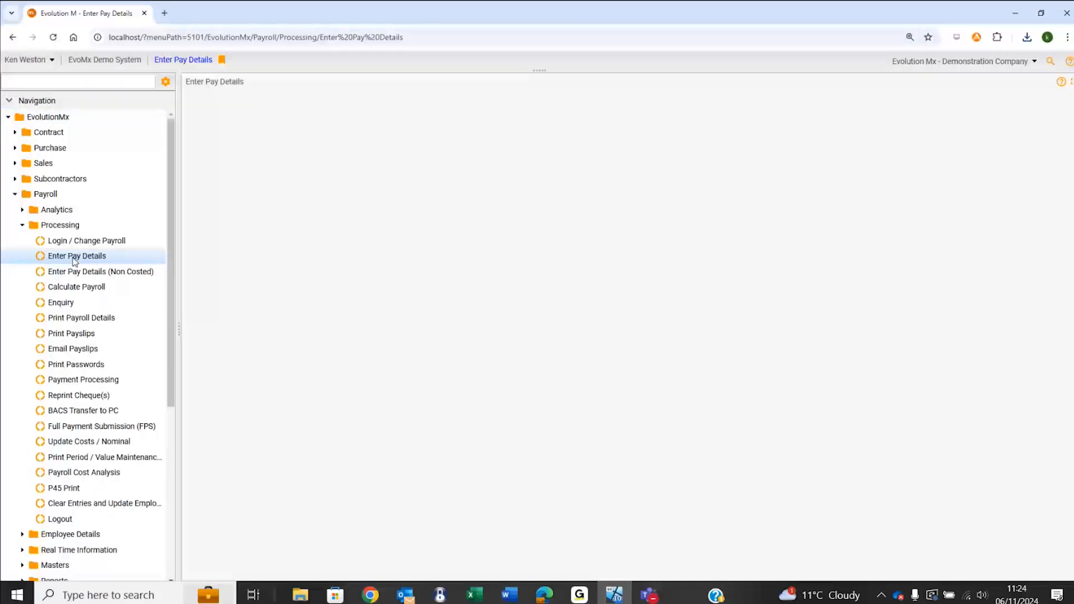
pyautogui.click(77, 256)
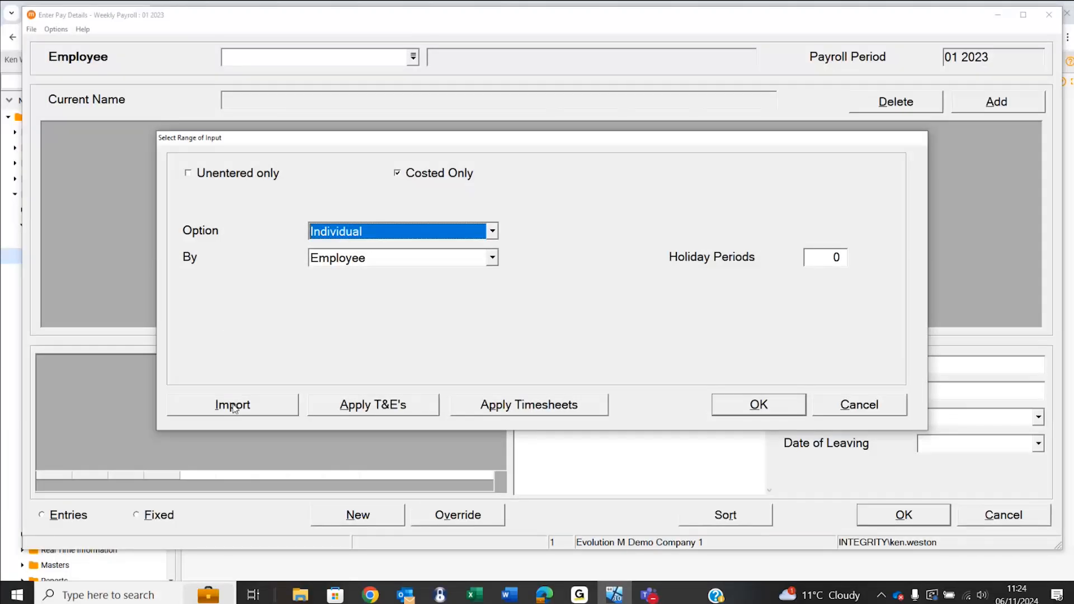
pyautogui.click(232, 405)
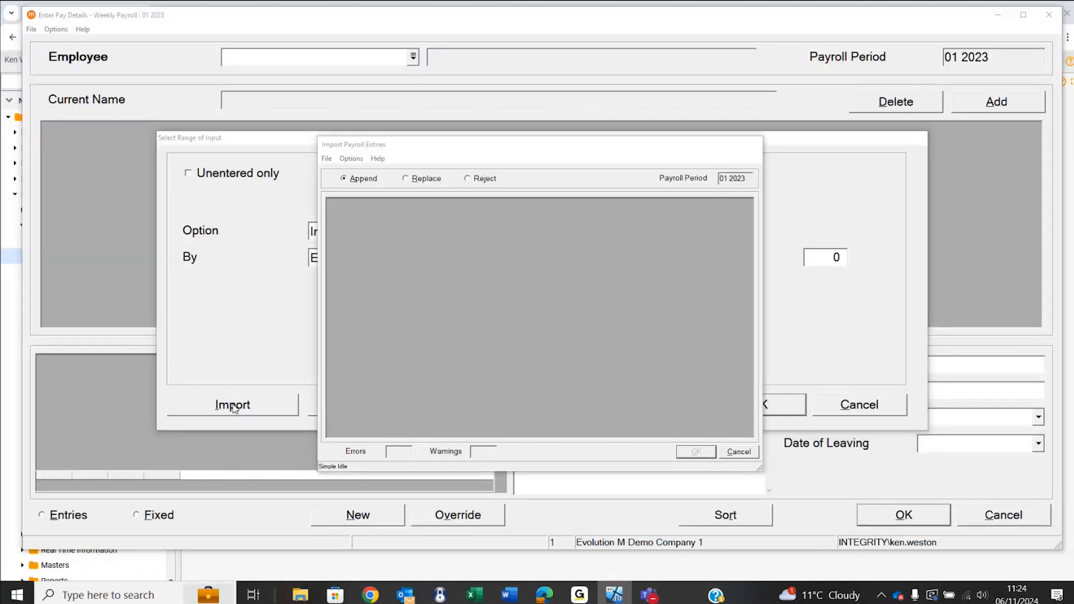
pyautogui.click(232, 405)
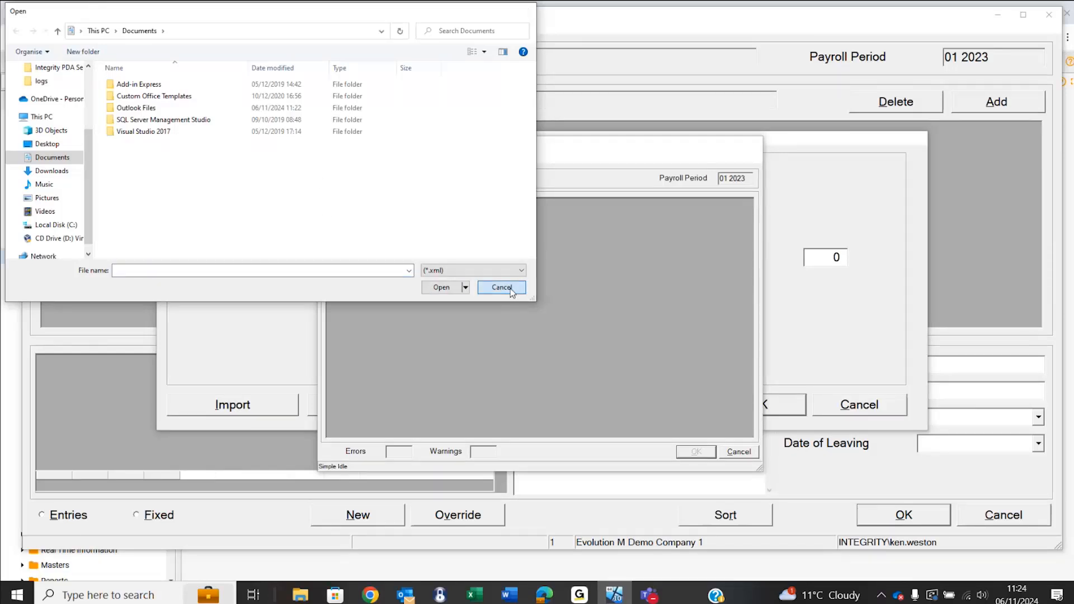
pyautogui.click(501, 288)
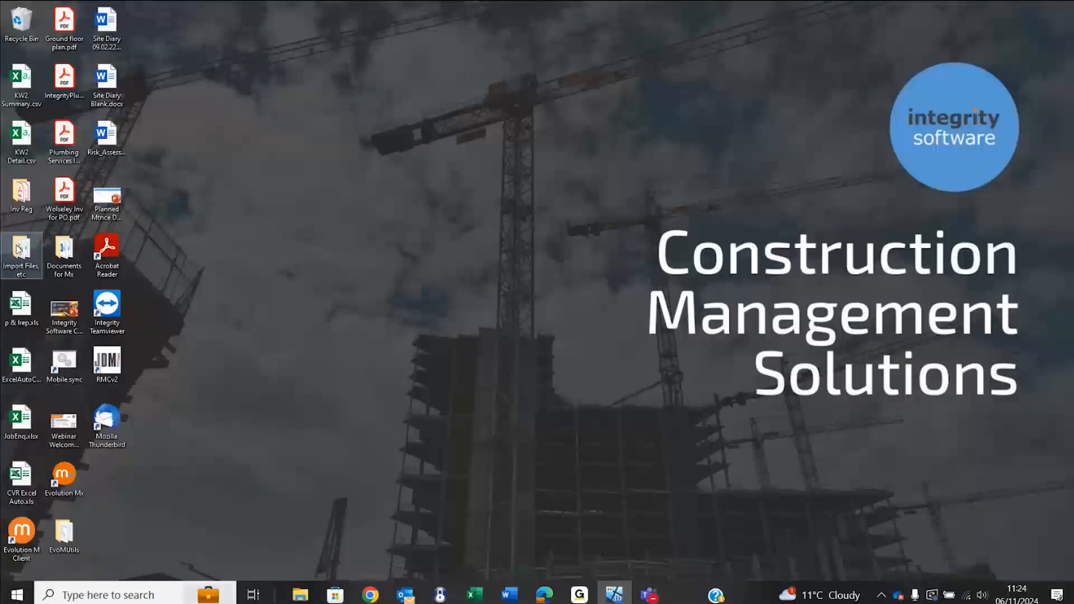
# - Open Payroll Timesheet.xlsx in Excel from the desktop's Import Files, etc folder
pyautogui.doubleClick(21, 249)
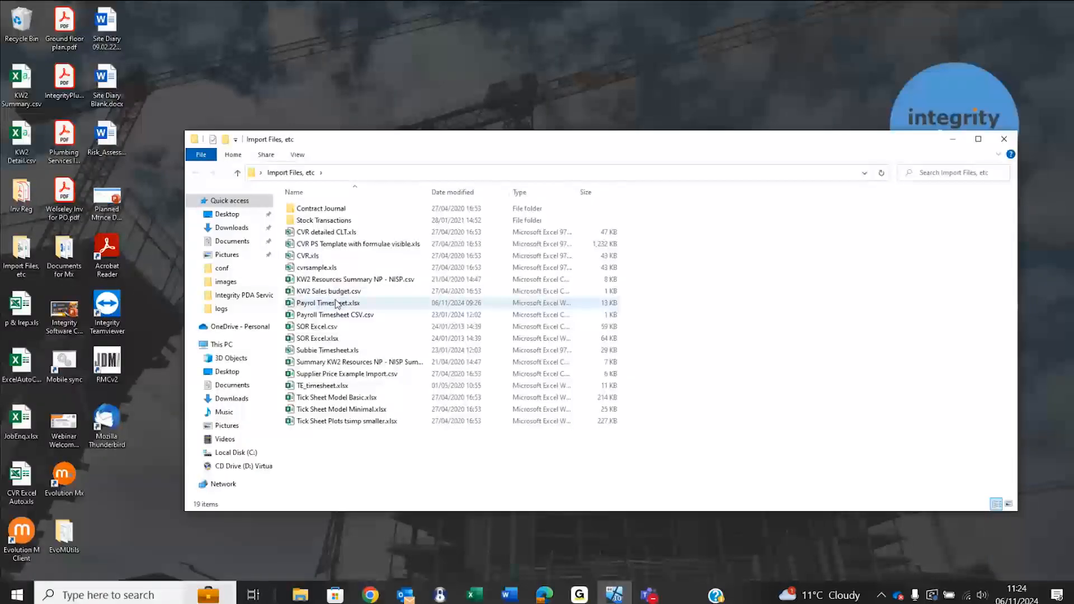
pyautogui.doubleClick(328, 302)
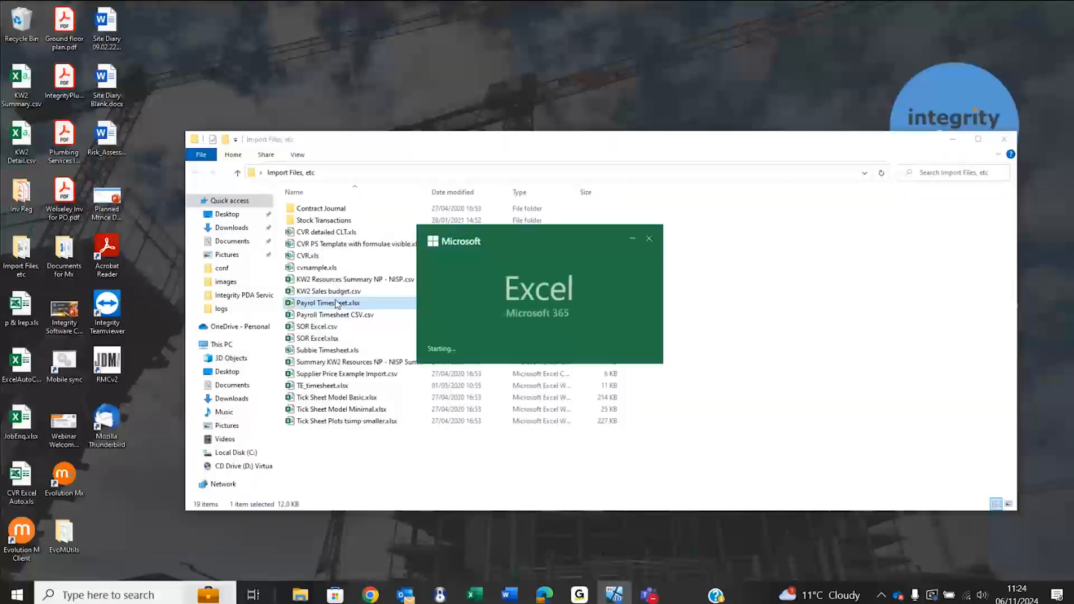
pyautogui.doubleClick(331, 302)
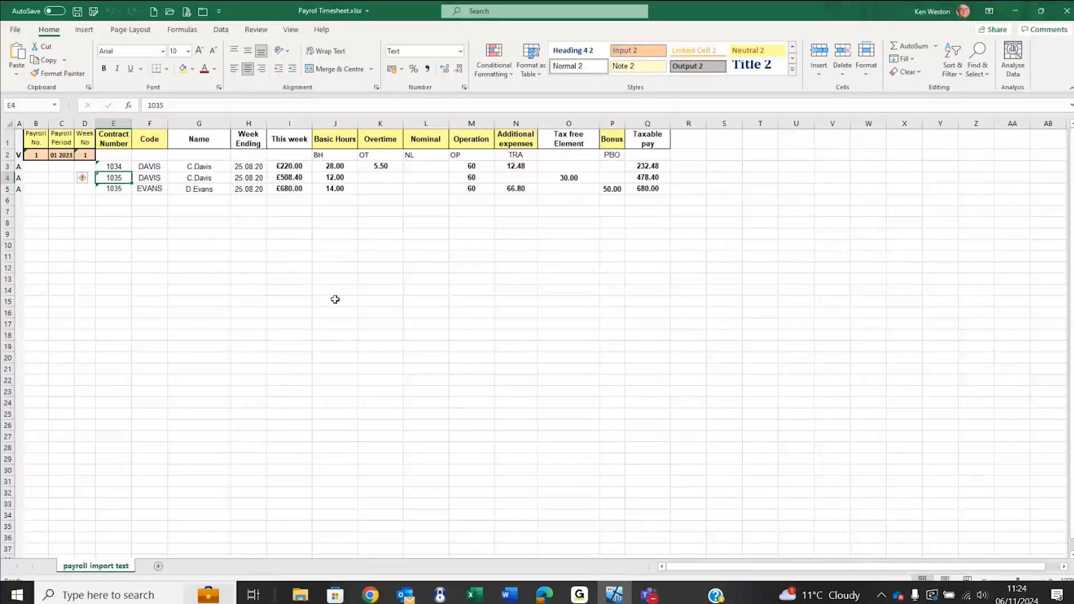
pyautogui.moveTo(164, 241)
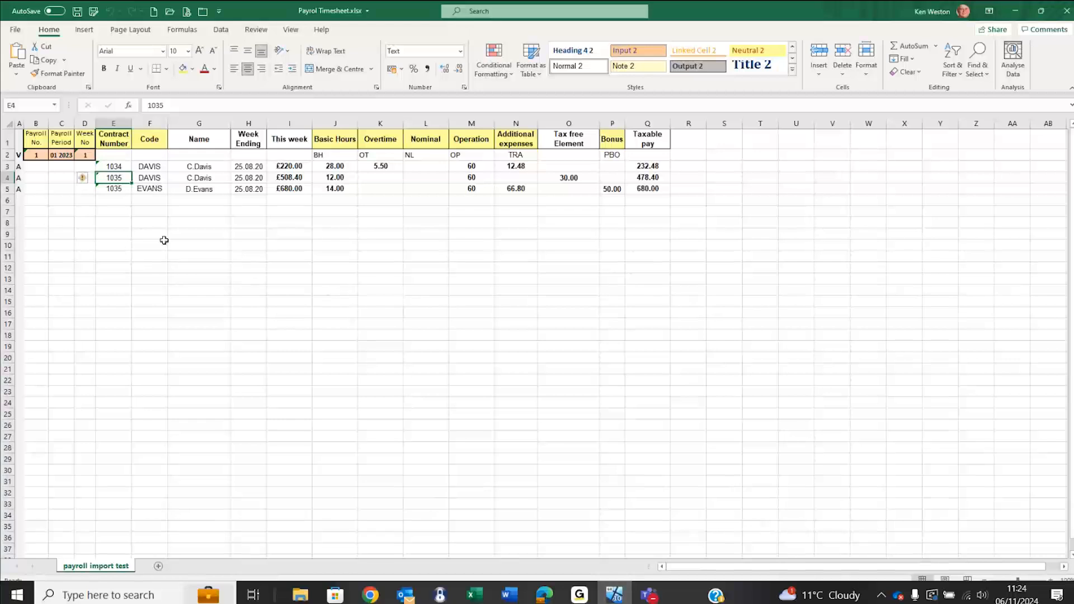
pyautogui.moveTo(130, 244)
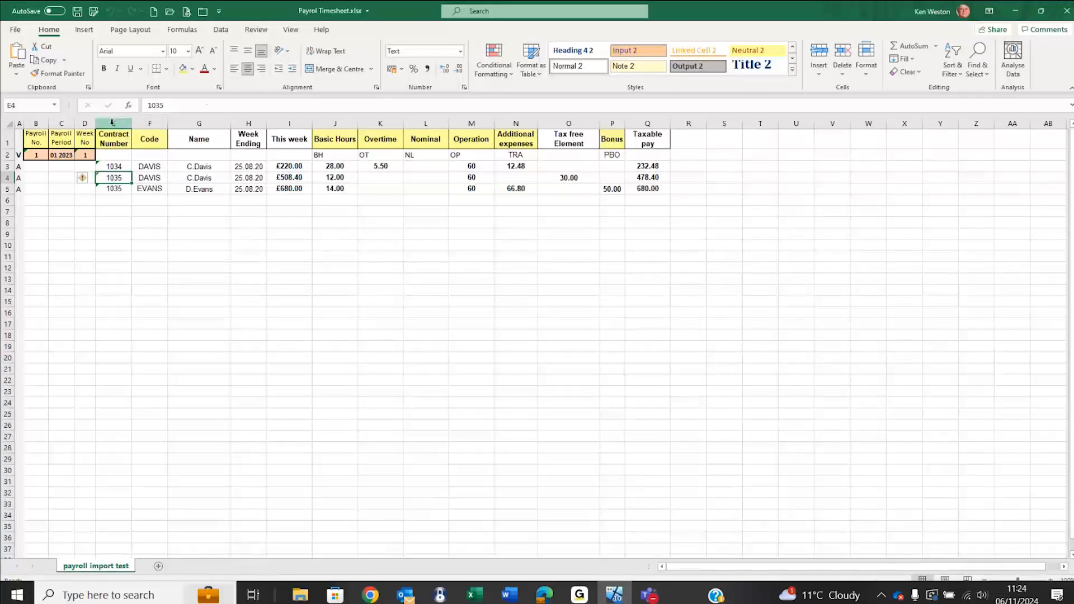
pyautogui.click(114, 123)
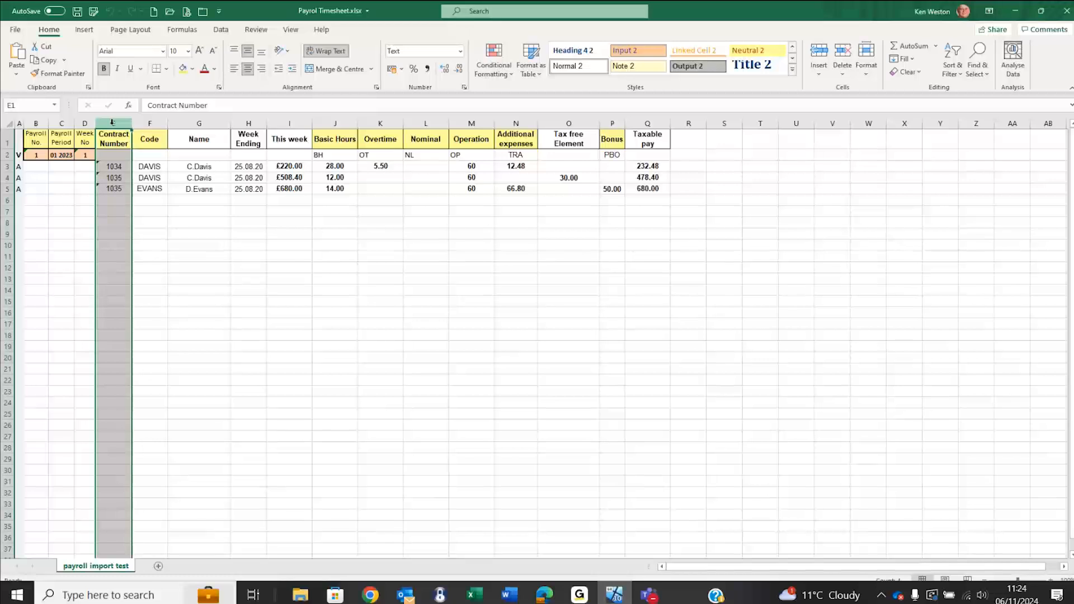
pyautogui.click(149, 123)
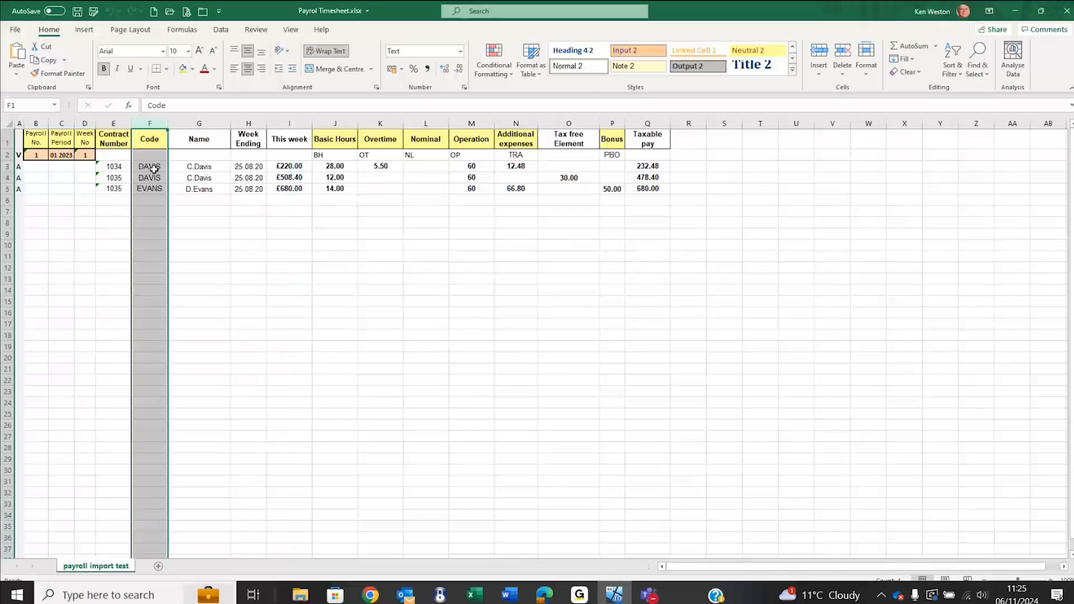
pyautogui.click(113, 166)
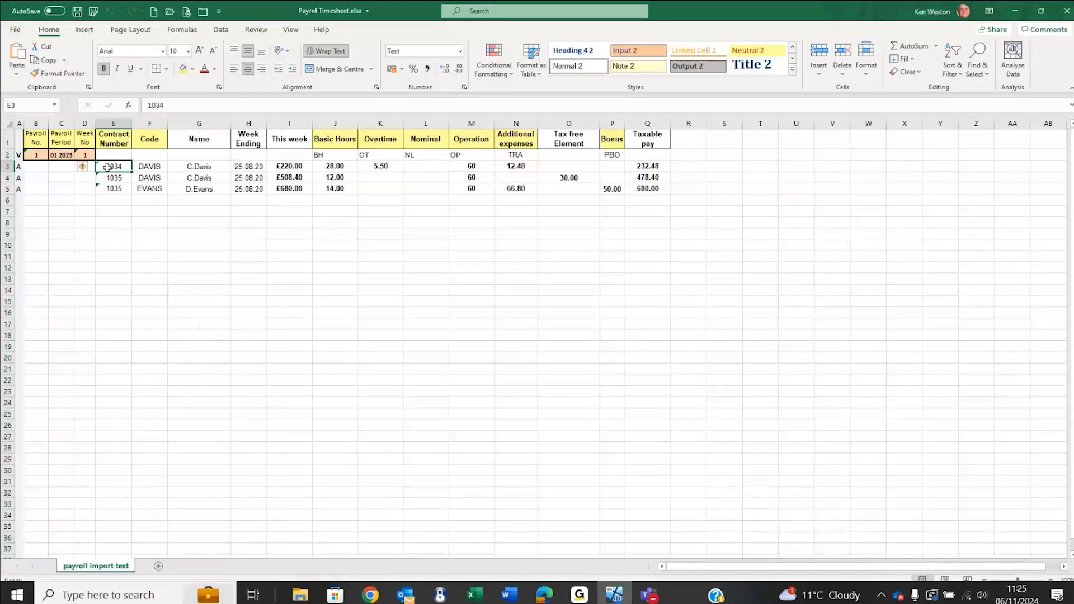
pyautogui.click(113, 178)
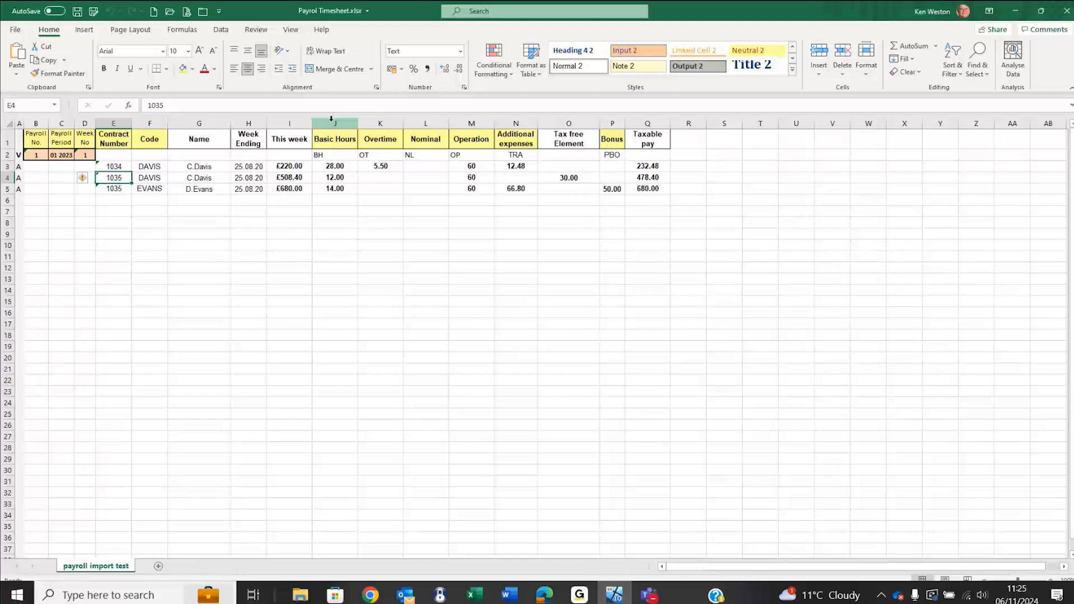
pyautogui.click(335, 122)
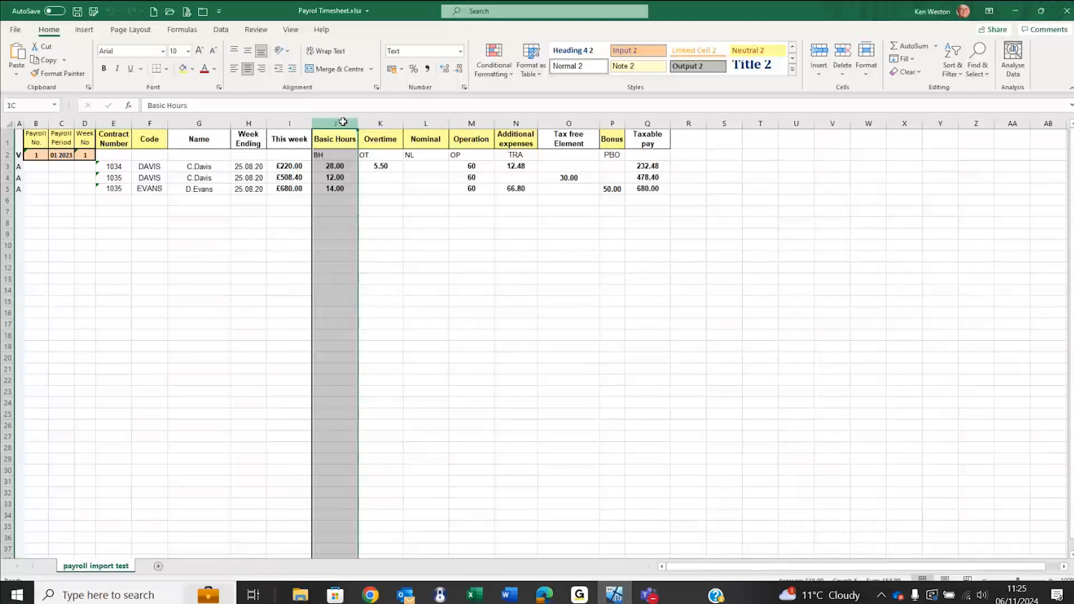
pyautogui.click(380, 124)
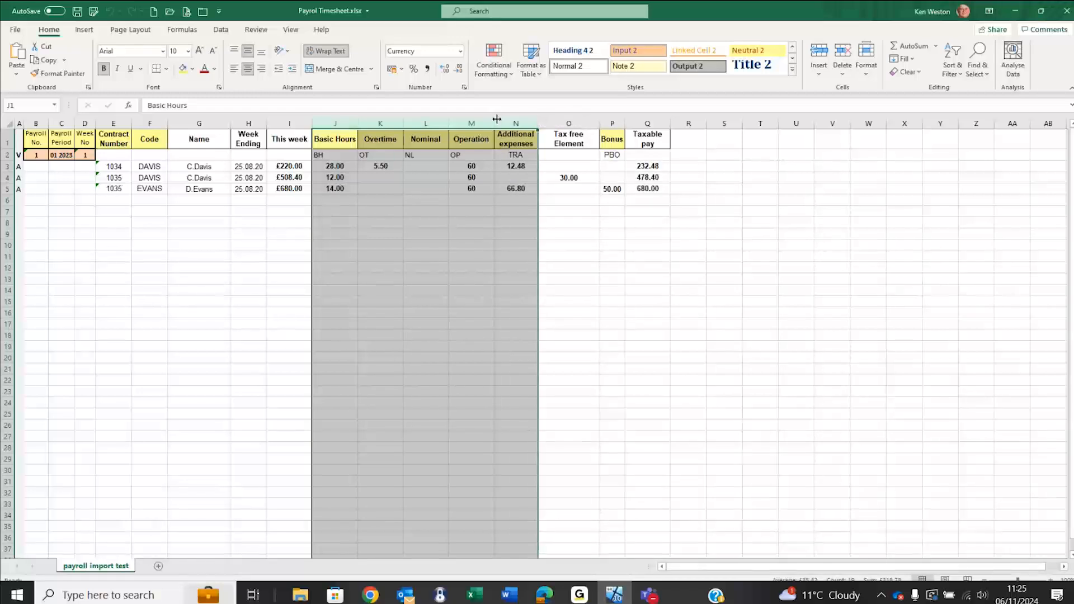
pyautogui.moveTo(541, 201)
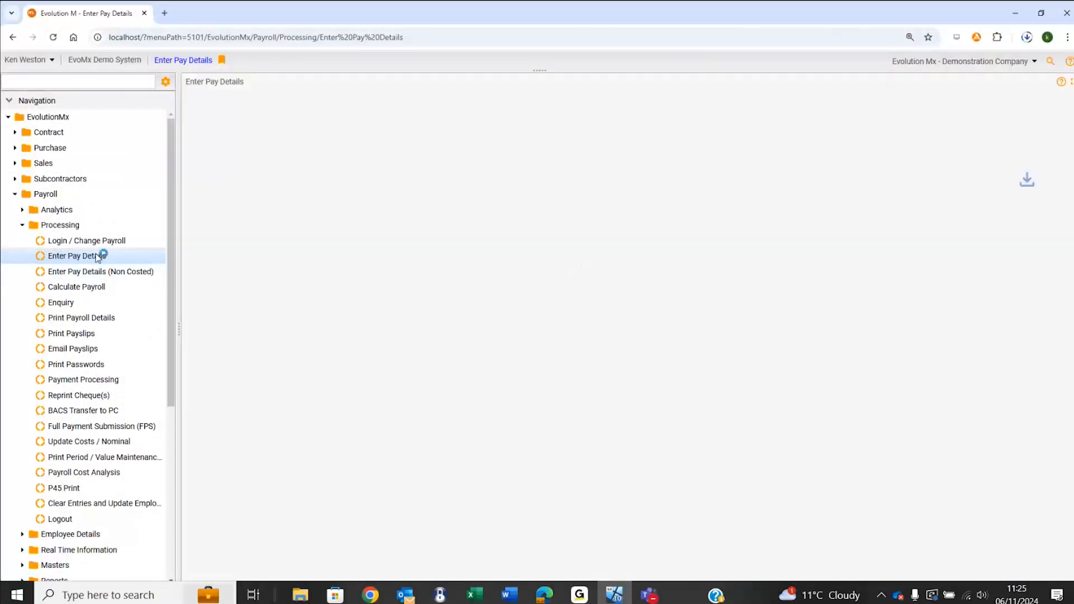
# - Start a payroll import and select Payroll Timesheet CSV.csv from Desktop > Import Files, etc
pyautogui.click(77, 255)
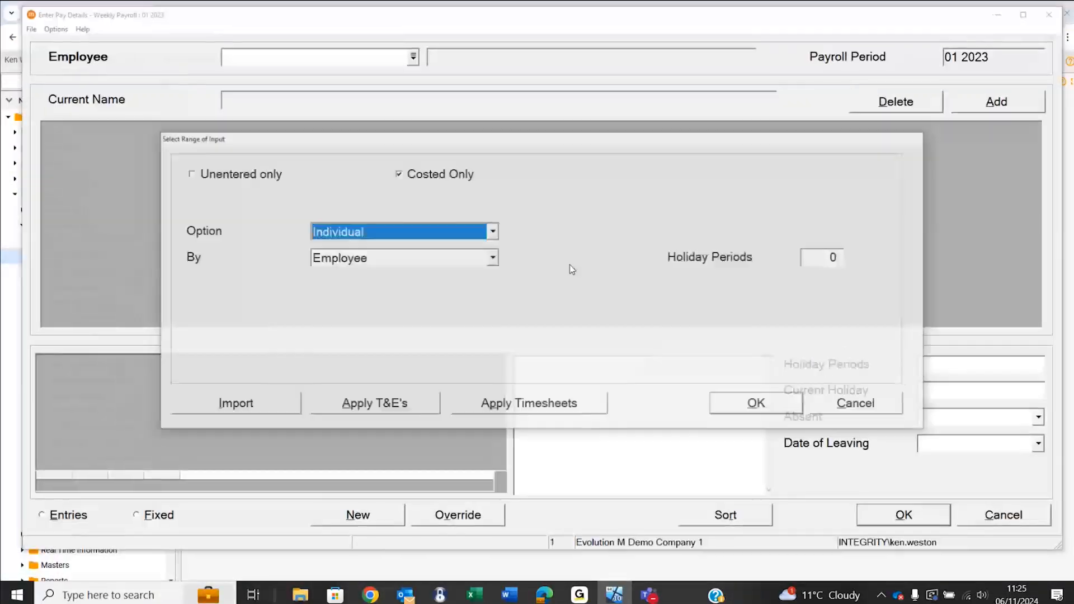
pyautogui.click(236, 403)
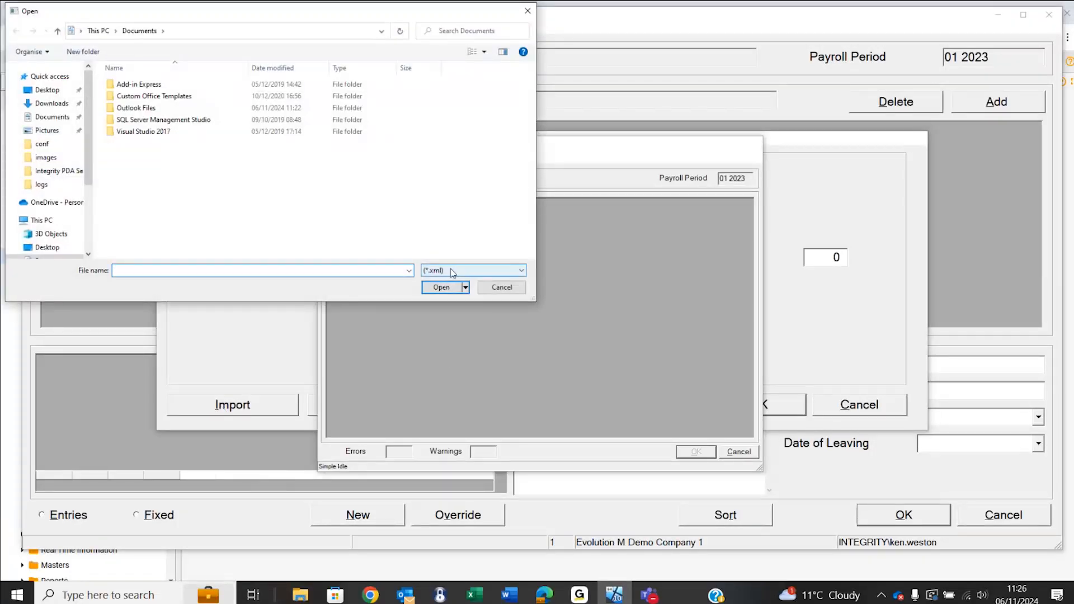
pyautogui.click(520, 270)
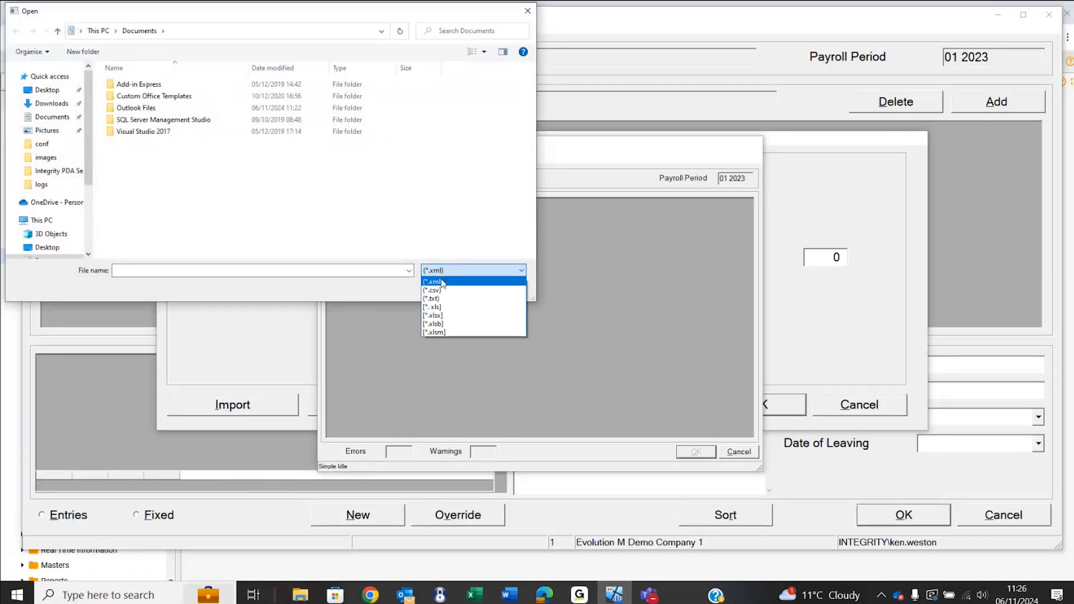
pyautogui.click(432, 290)
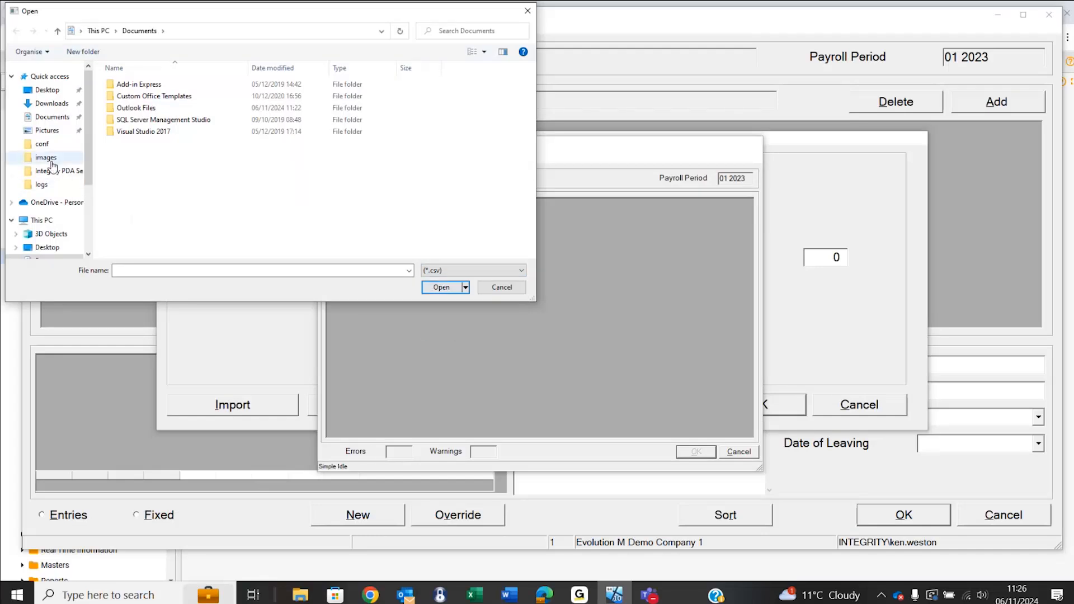
pyautogui.moveTo(71, 151)
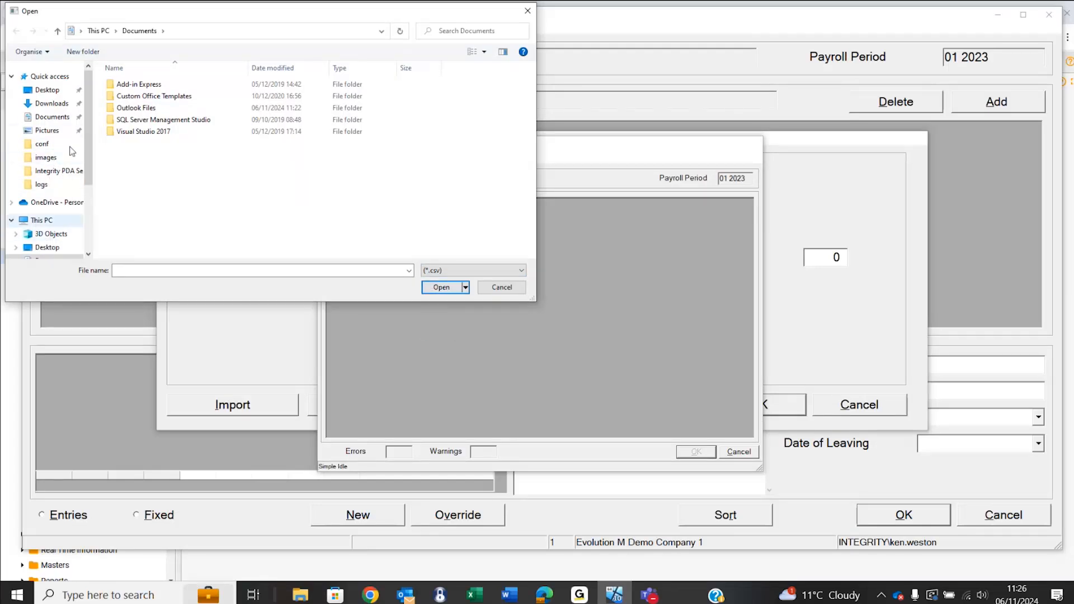
pyautogui.click(41, 90)
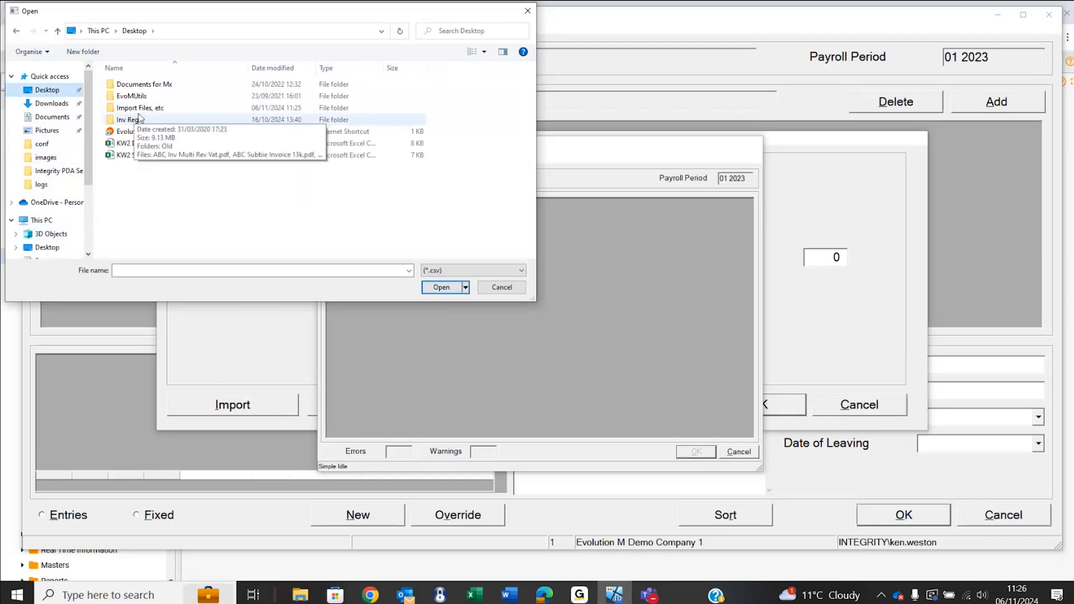
pyautogui.doubleClick(139, 107)
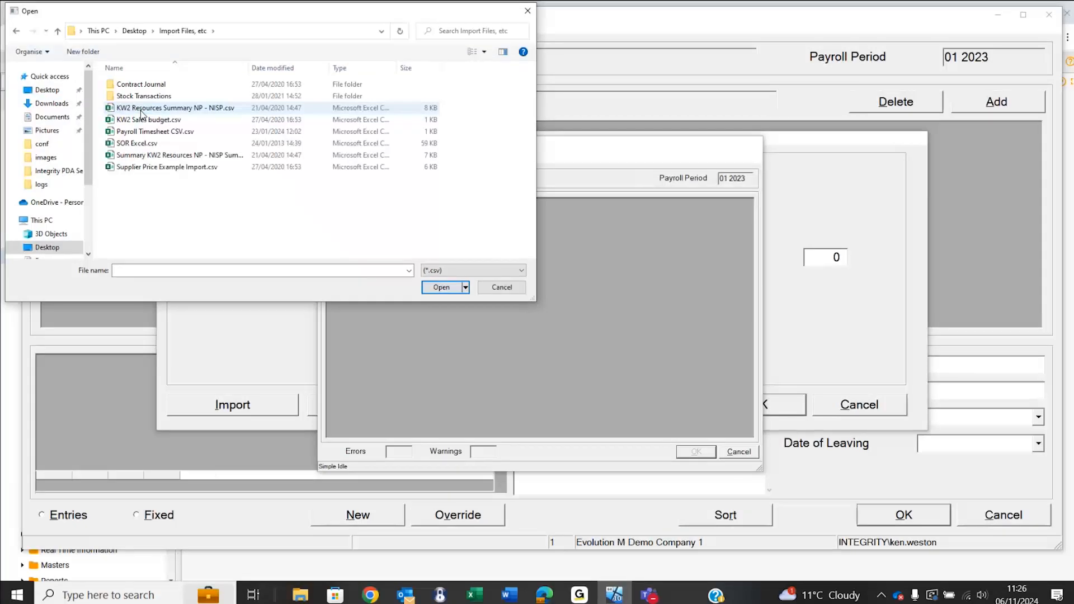
pyautogui.click(441, 287)
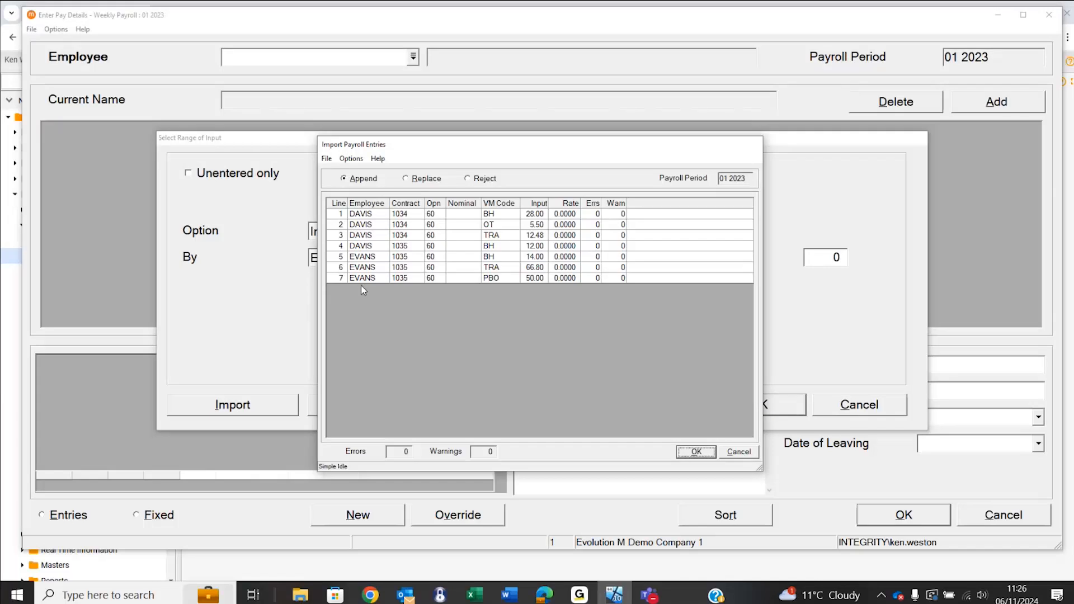
pyautogui.moveTo(368, 214)
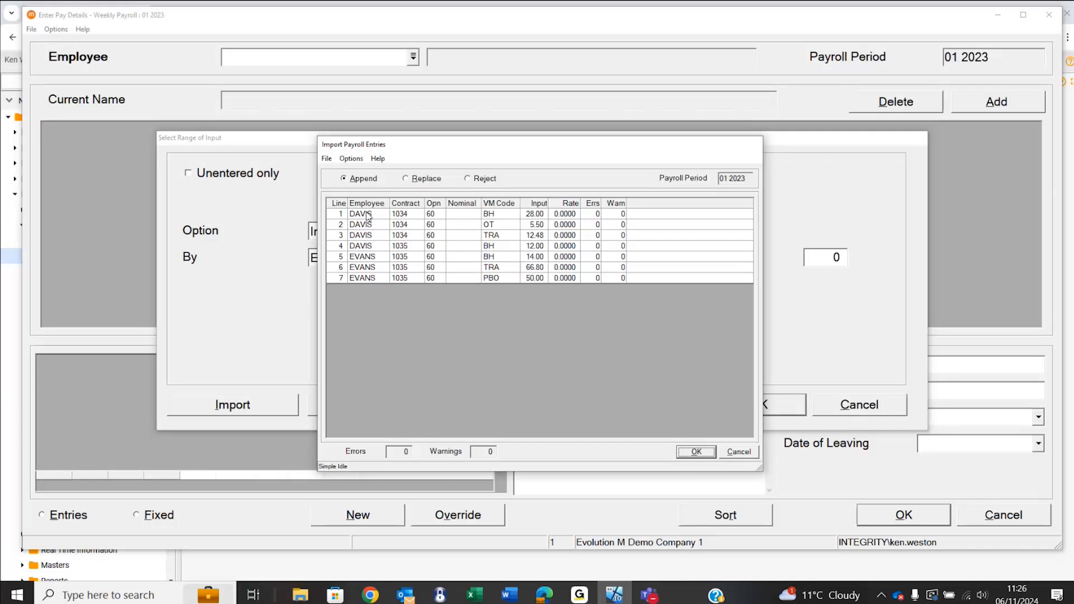
pyautogui.moveTo(373, 256)
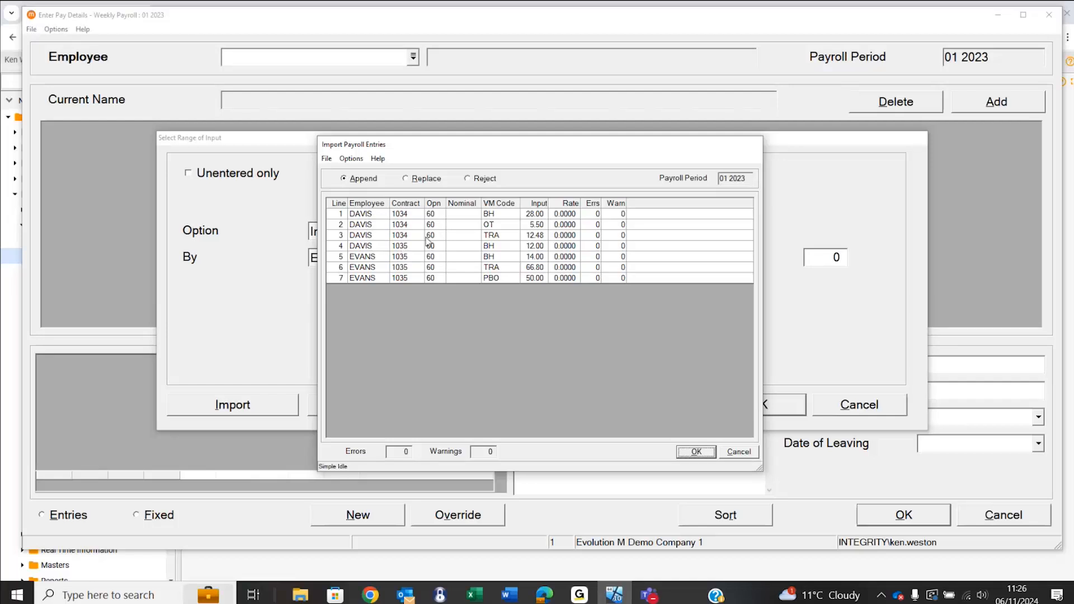
pyautogui.moveTo(502, 247)
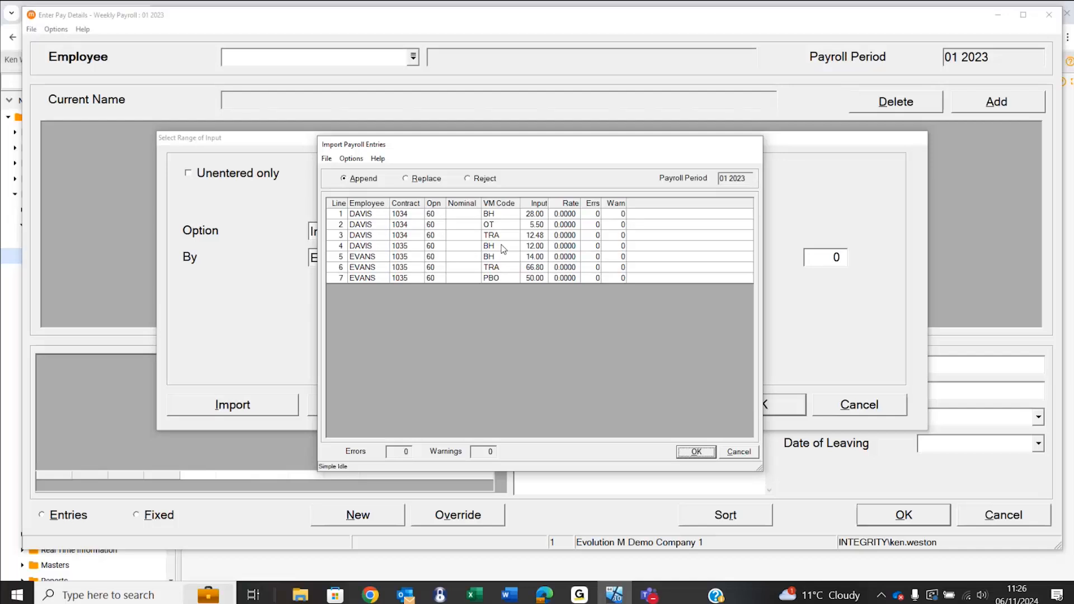
pyautogui.moveTo(683, 436)
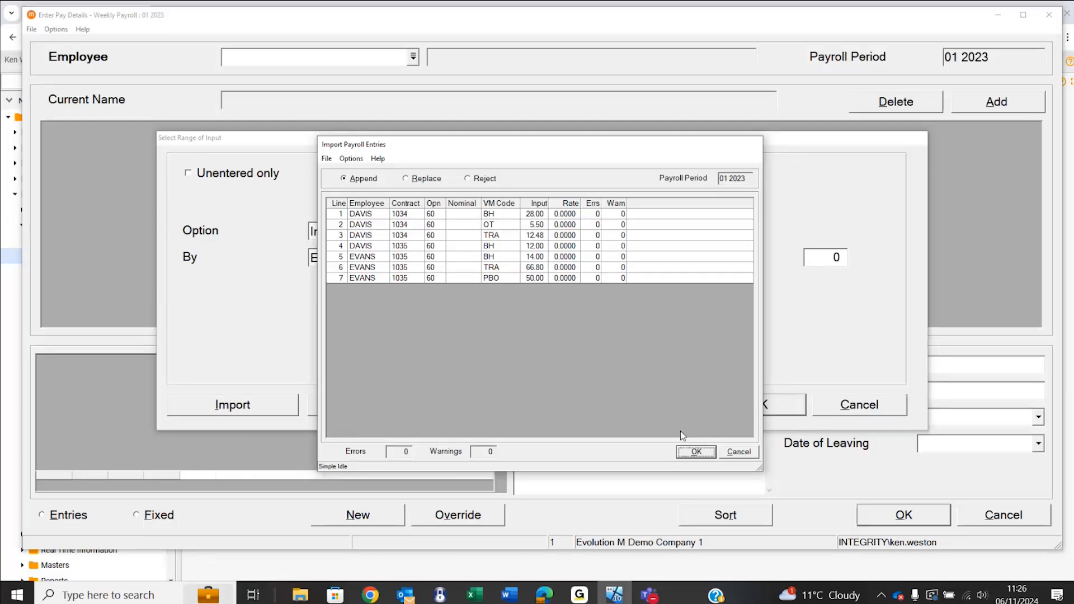
# - Import the seven Davis and Evans entries, confirm Updates Completed, and accept the input range
pyautogui.click(696, 451)
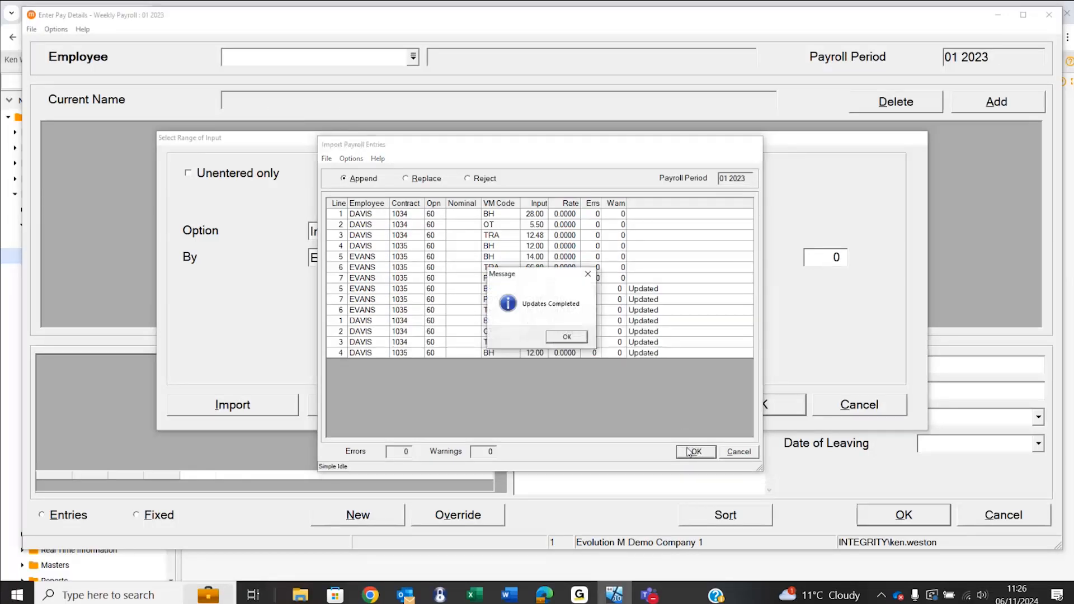
pyautogui.click(566, 337)
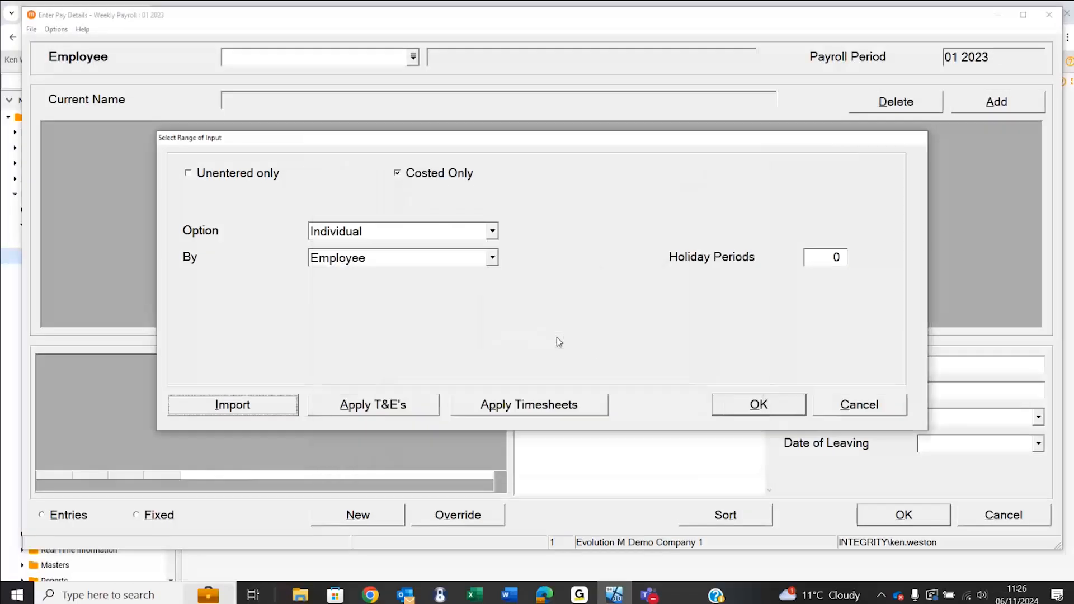
pyautogui.click(759, 404)
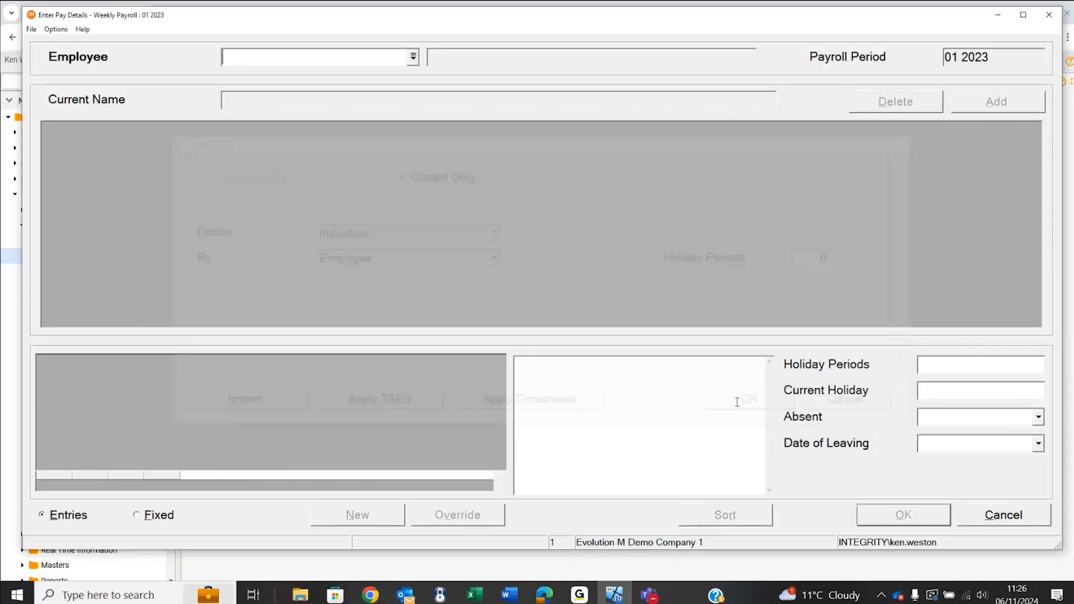
# - Load DAVIS's pay record (40 basic, 5.50 overtime, 12.48 travel), save and recalculate
pyautogui.write('DAVIS')
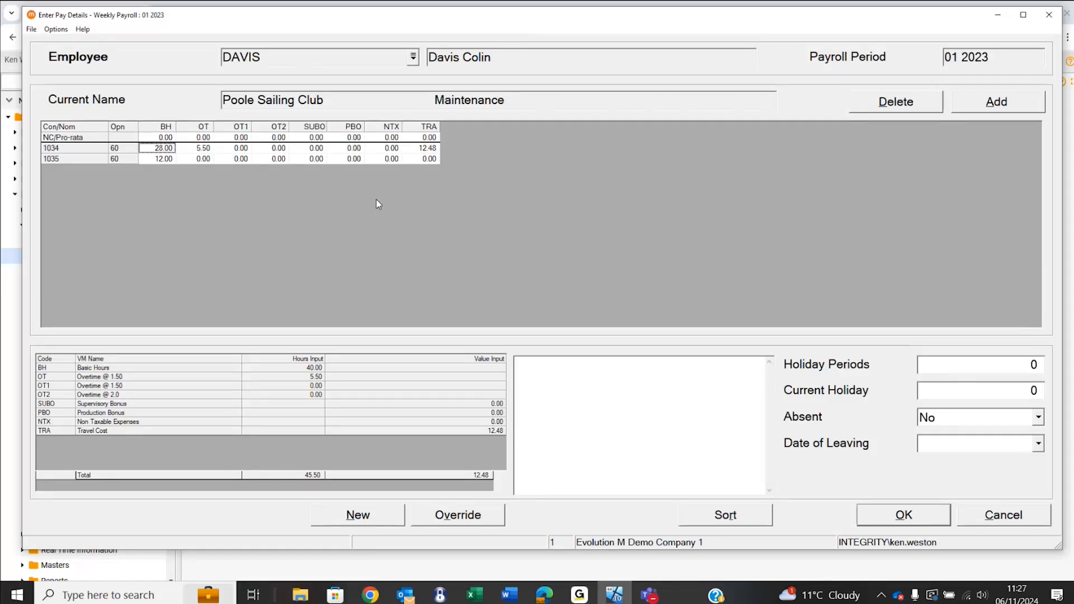
pyautogui.moveTo(1001, 480)
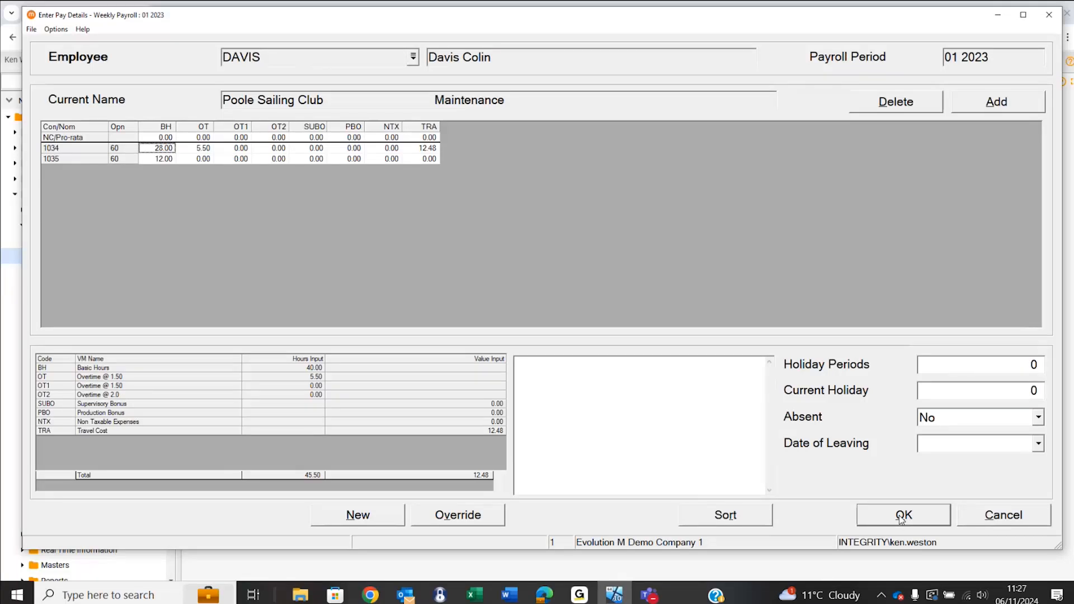
pyautogui.click(904, 515)
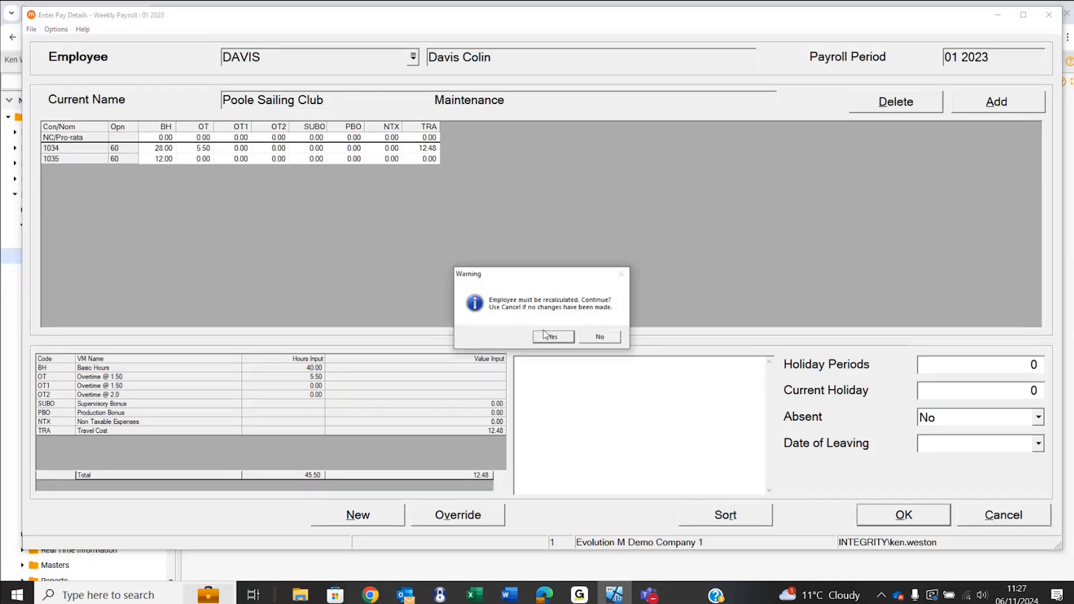
pyautogui.click(553, 337)
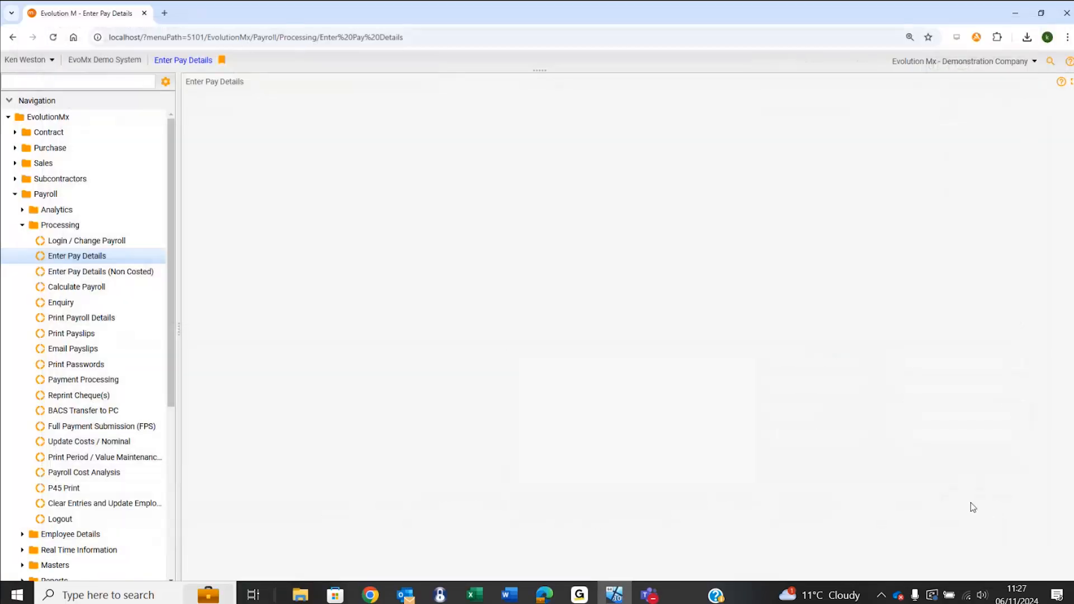
# - Select EvolutionMx at the top of the Navigation tree to show the home page
pyautogui.click(39, 117)
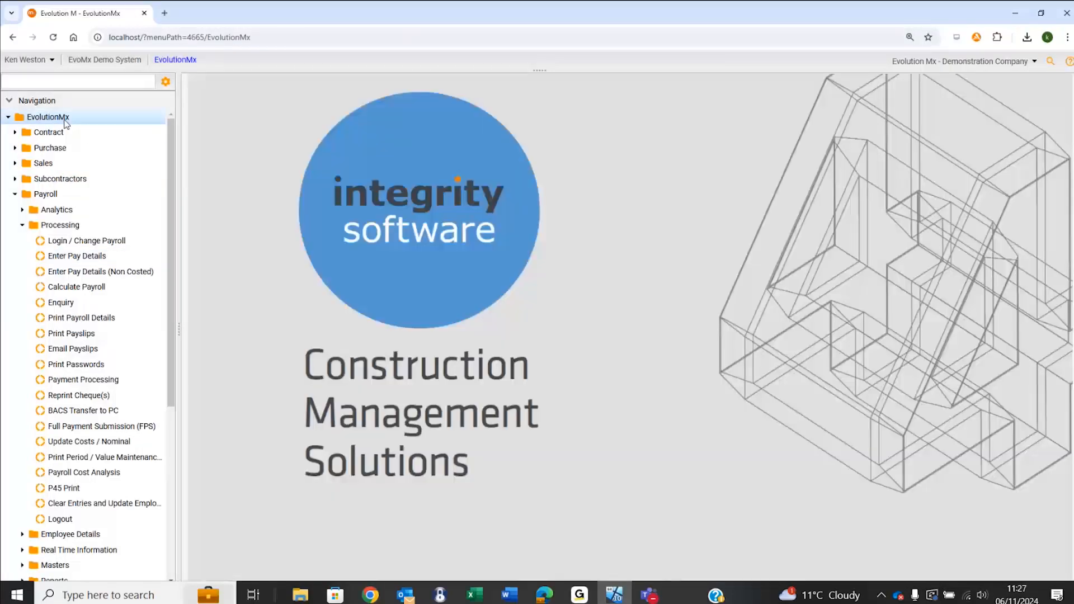